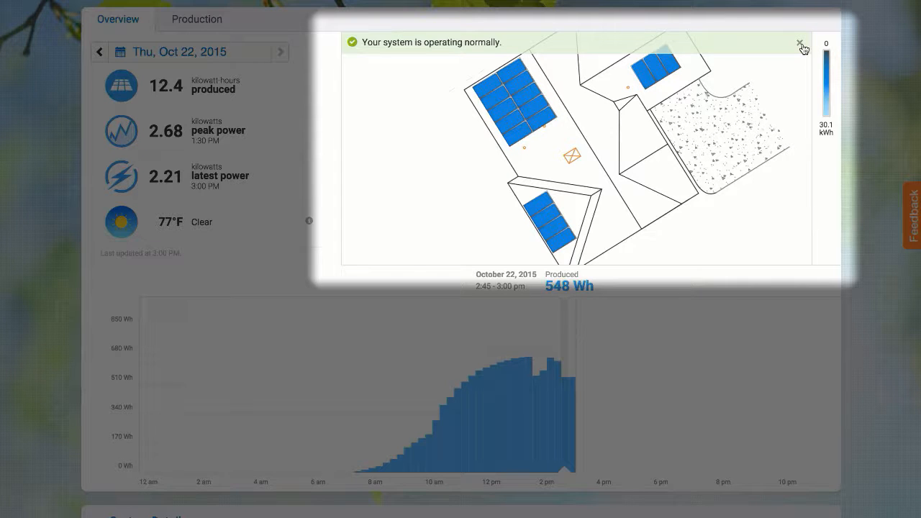
Change the overview date to Friday, September 11, 2015, showing 22.0 kWh produced
click(798, 40)
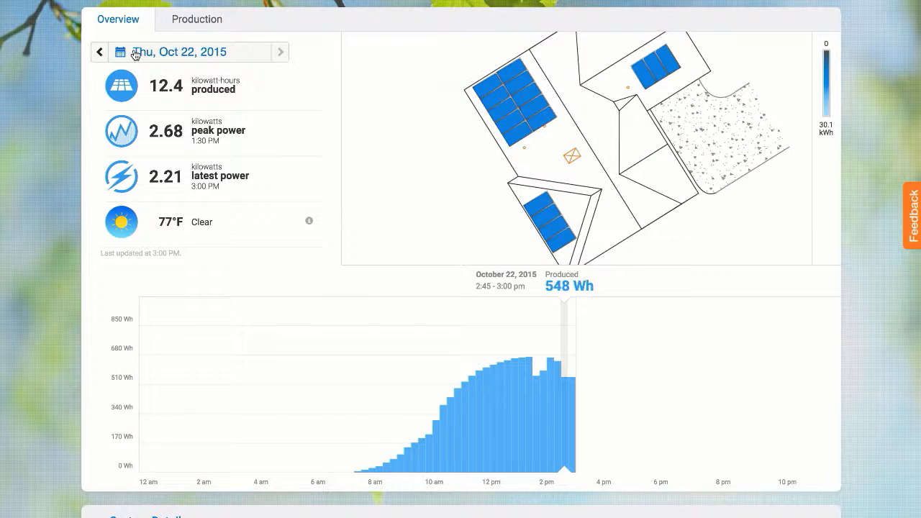
click(180, 52)
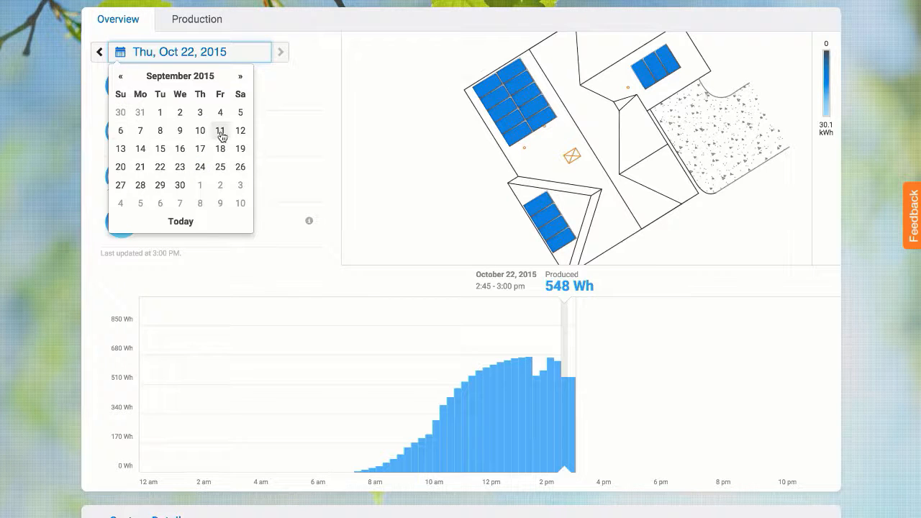
click(220, 130)
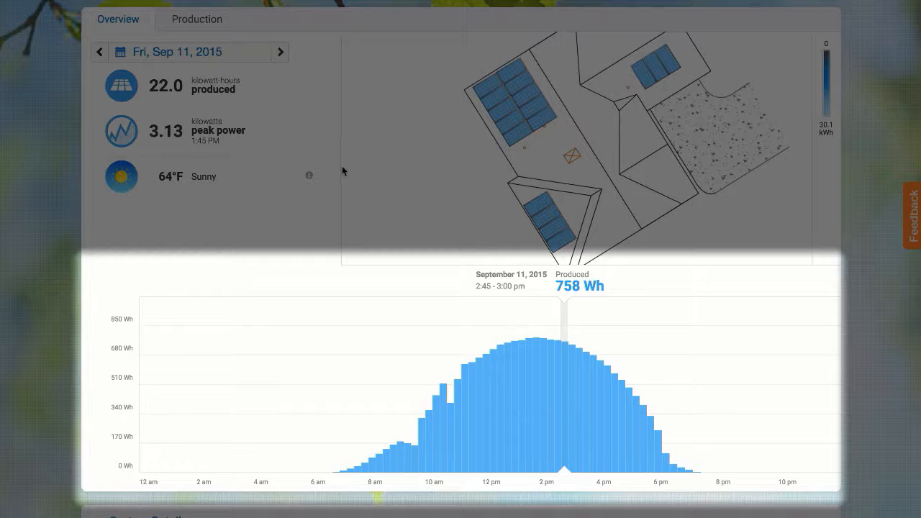
mouse_move(547, 345)
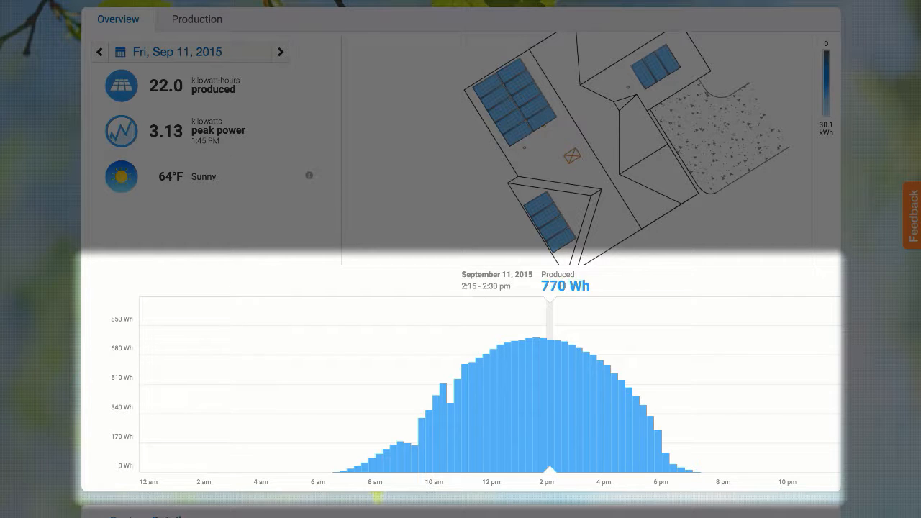
mouse_move(536, 345)
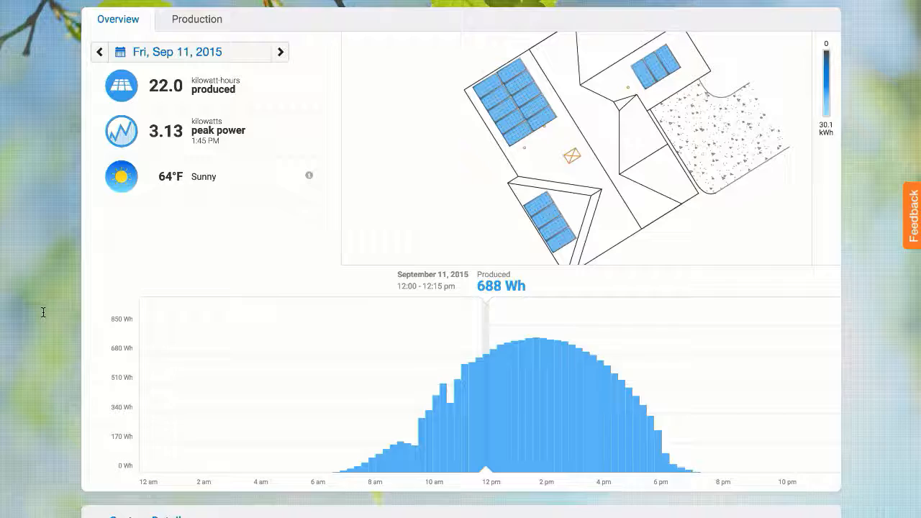
scroll(down, 3)
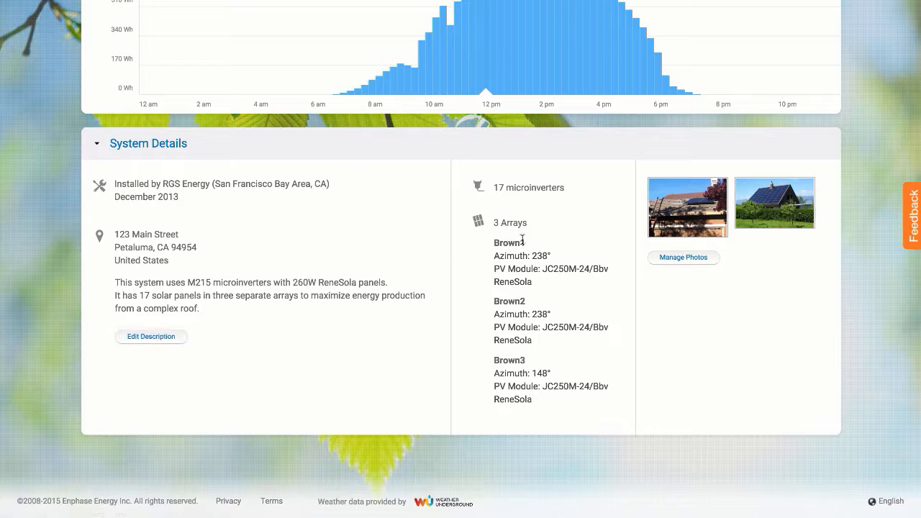
mouse_move(683, 258)
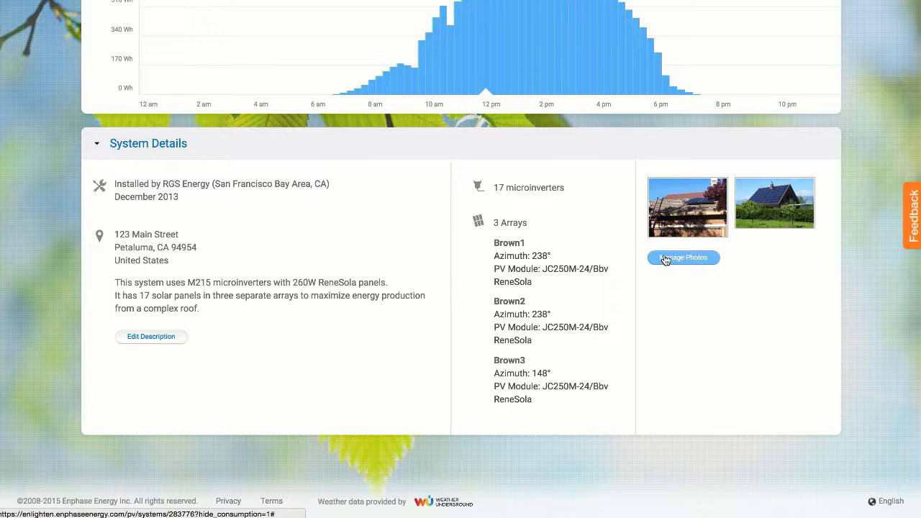
scroll(up, 3)
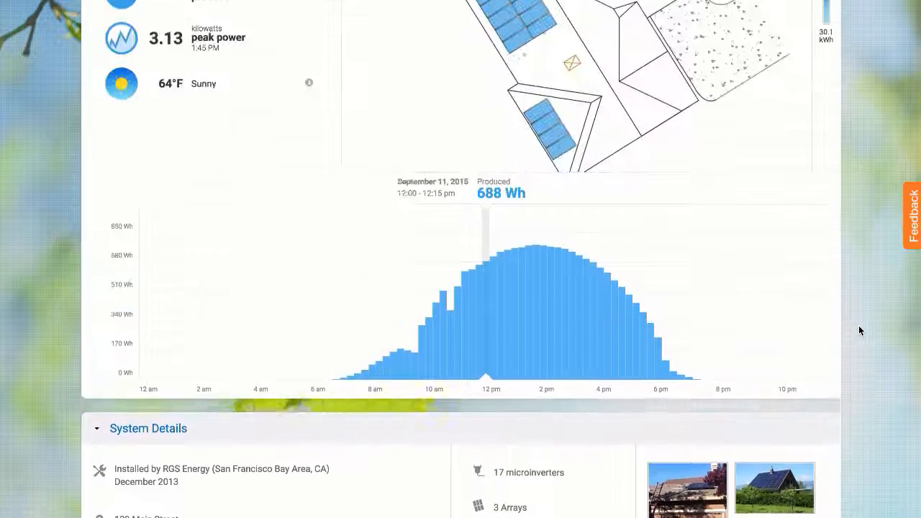
scroll(up, 3)
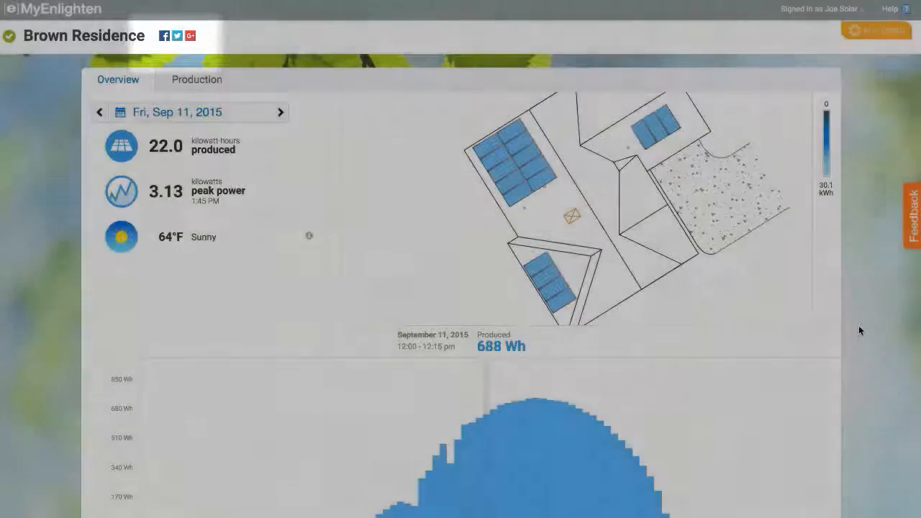
View daily heatmap details for Jan 10, Mar 12, Apr 15 and Jun 20, 2015 (37.0 kWh)
click(196, 80)
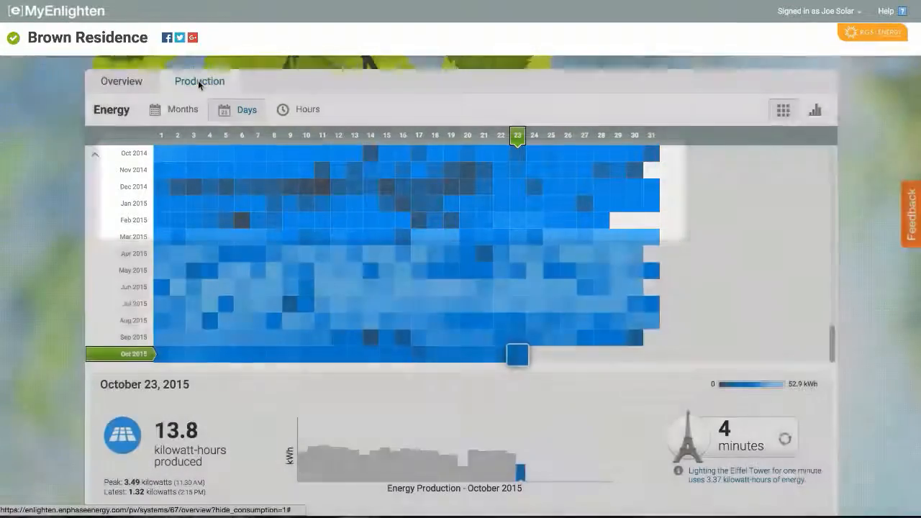
click(305, 203)
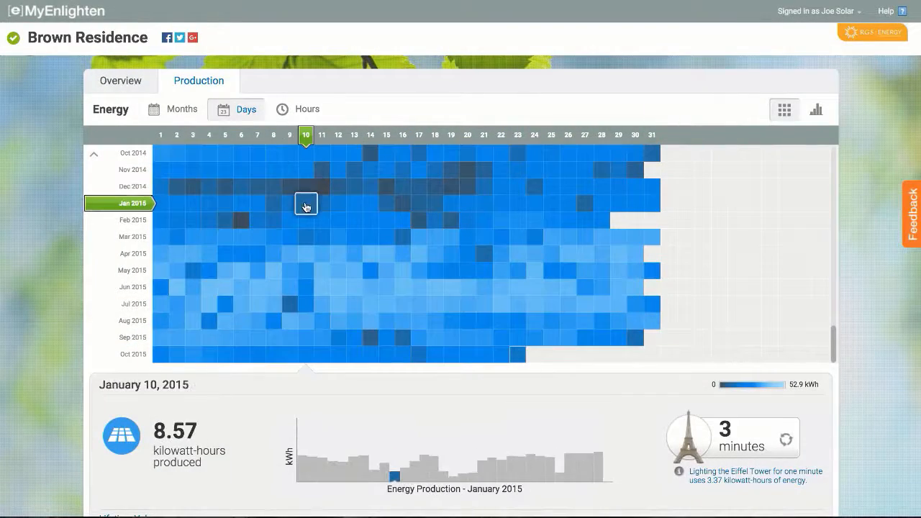
click(338, 236)
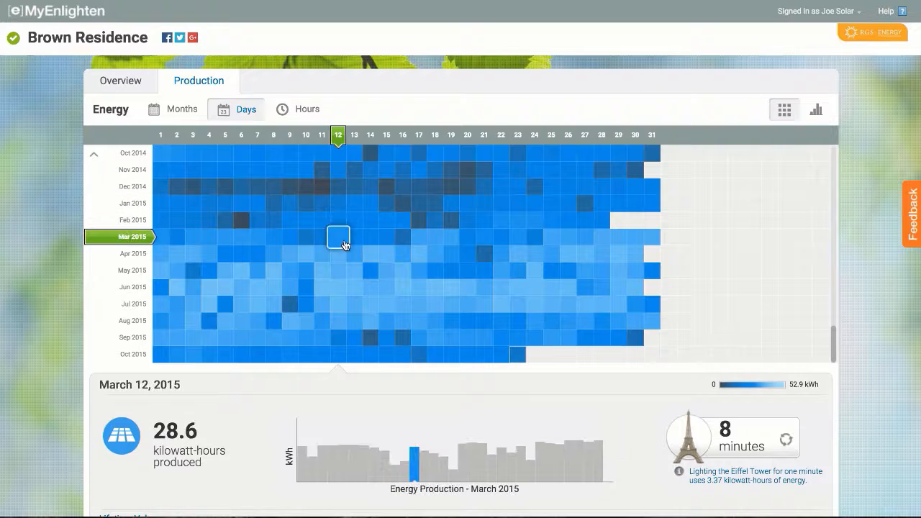
click(385, 253)
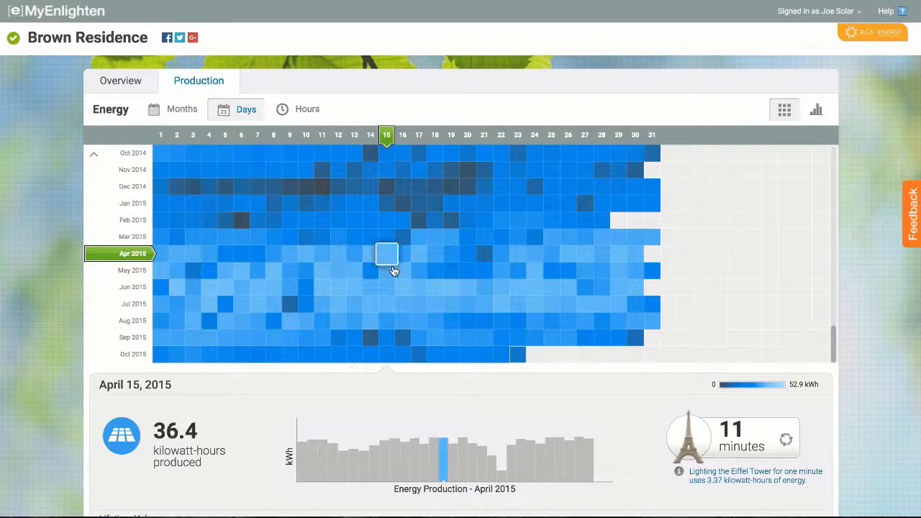
click(467, 288)
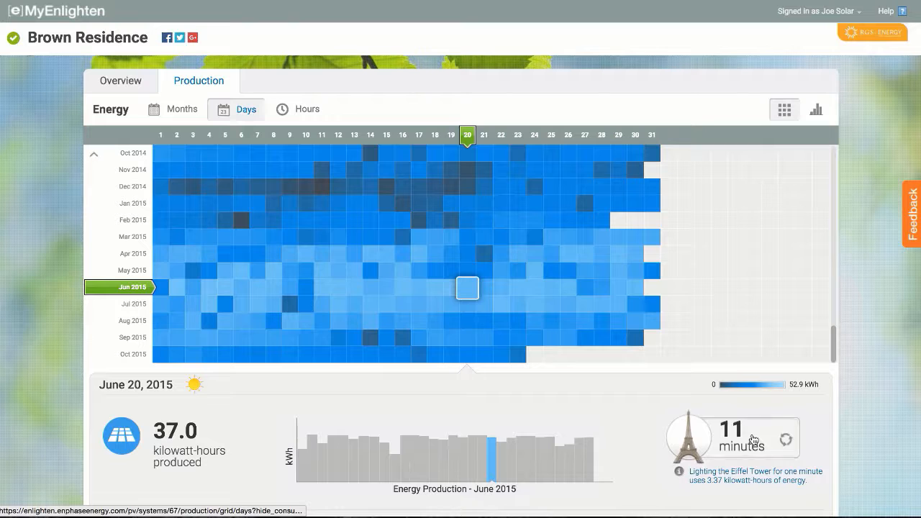
Cycle the energy equivalency comparisons, then view the monthly heatmap with June 2015 at 1,068 kWh
click(786, 439)
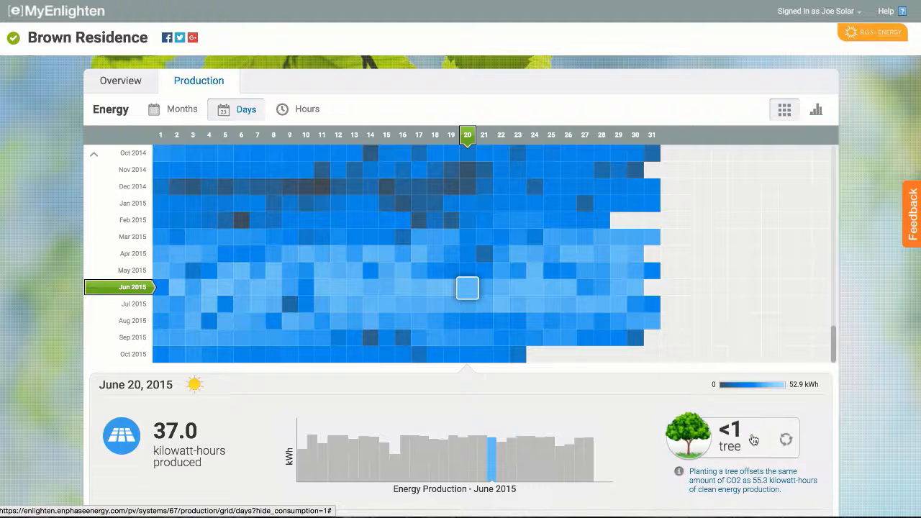
click(786, 438)
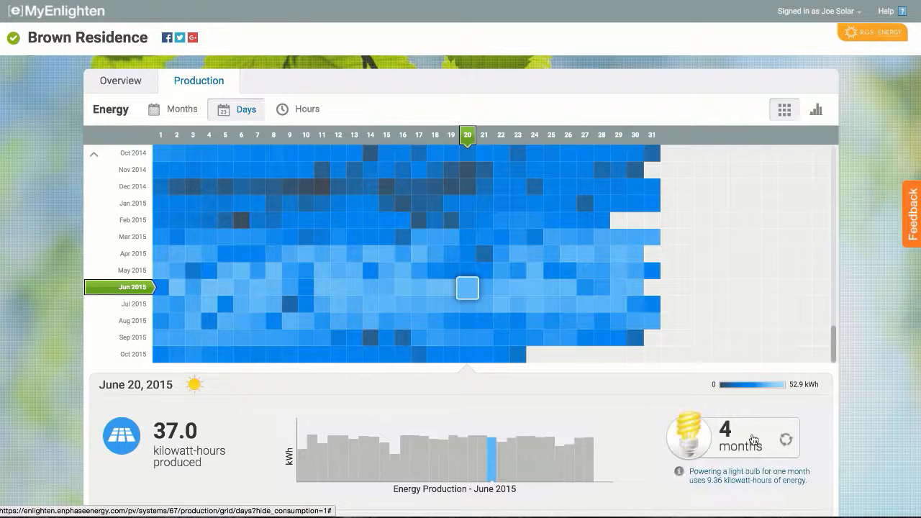
click(786, 439)
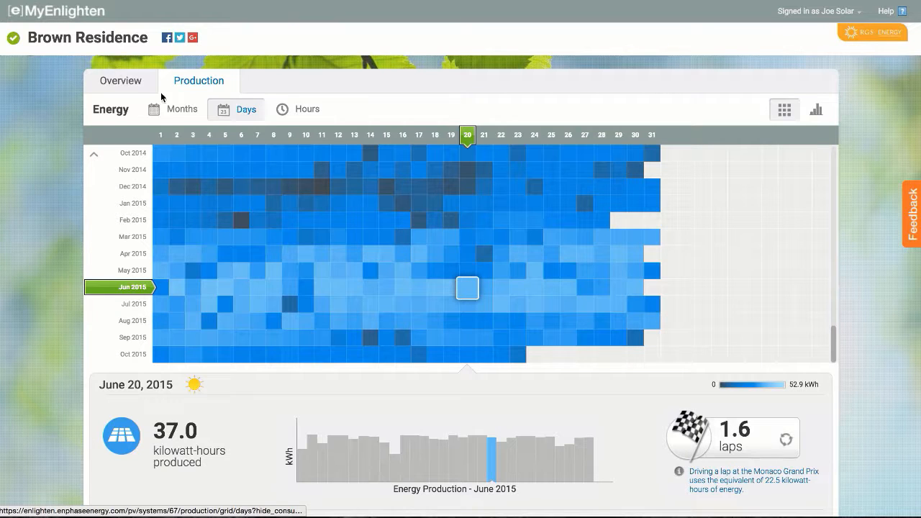
click(181, 109)
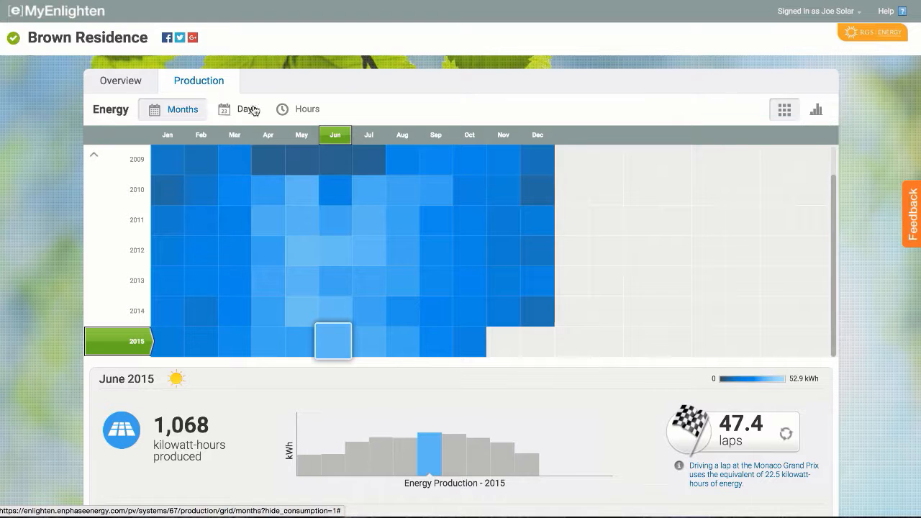
View June 14, 2015 hourly production as a bar chart, reading 1.28 kWh for 1:45–2:00 pm
click(307, 109)
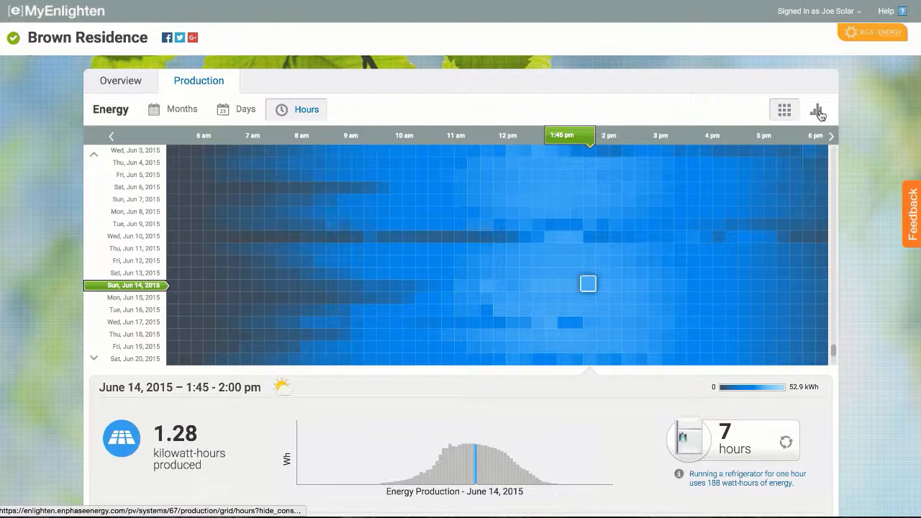
click(814, 110)
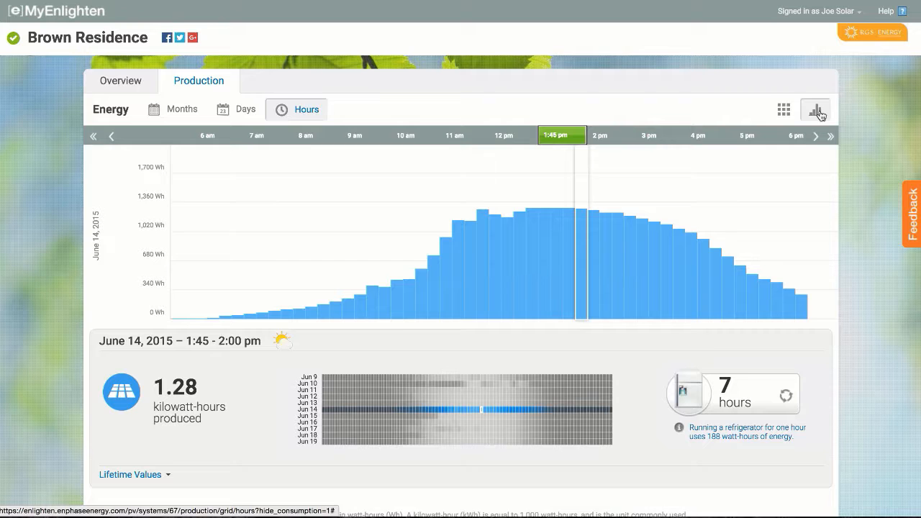
scroll(down, 3)
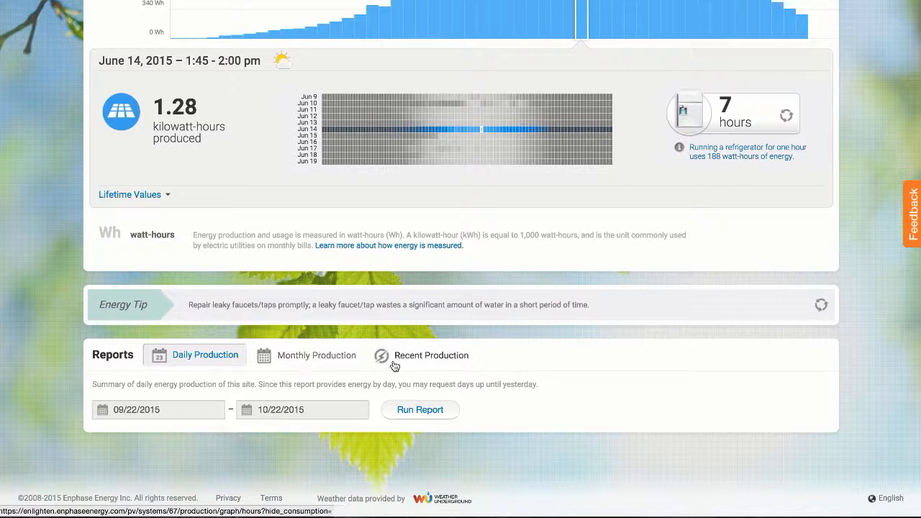
mouse_move(417, 357)
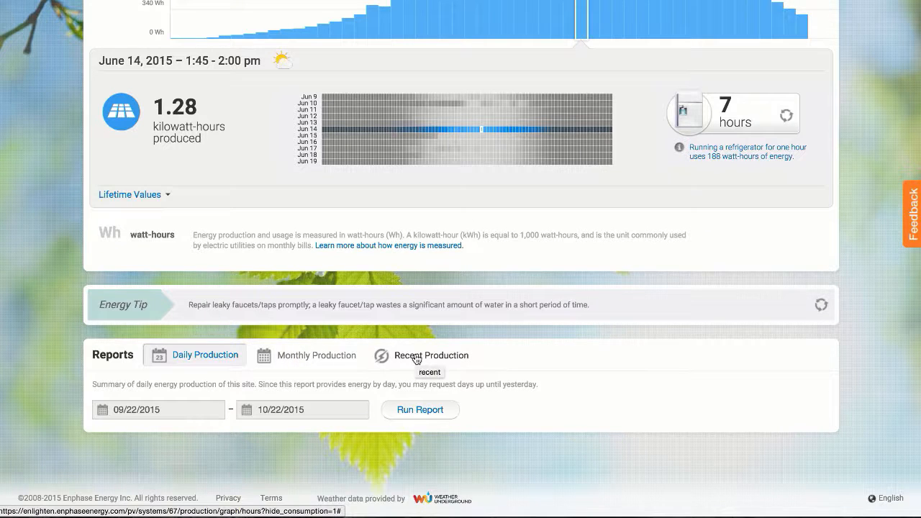
mouse_move(420, 408)
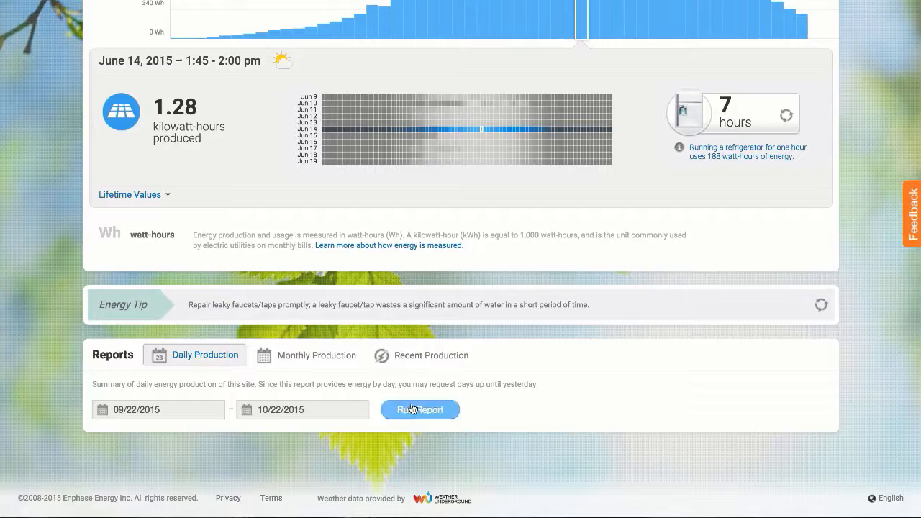